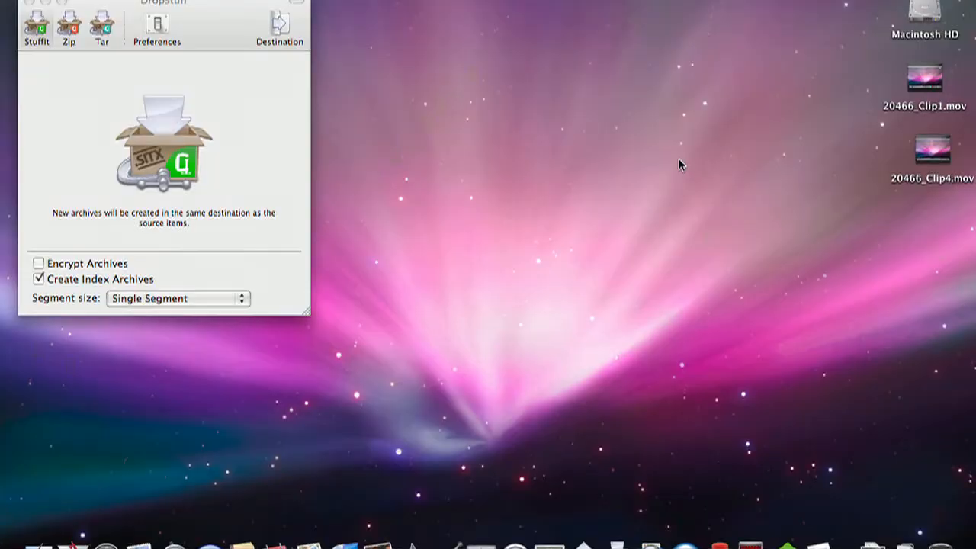
Compress 20466_Clip4.mov with DropStuff into 20466_Clip4.mov.sitx on the desktop
click(930, 161)
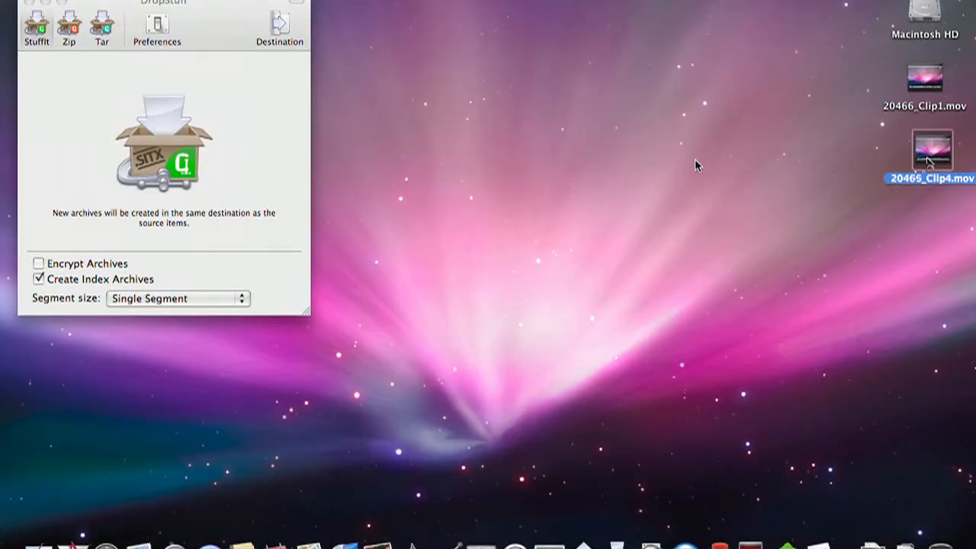
mouse_move(821, 155)
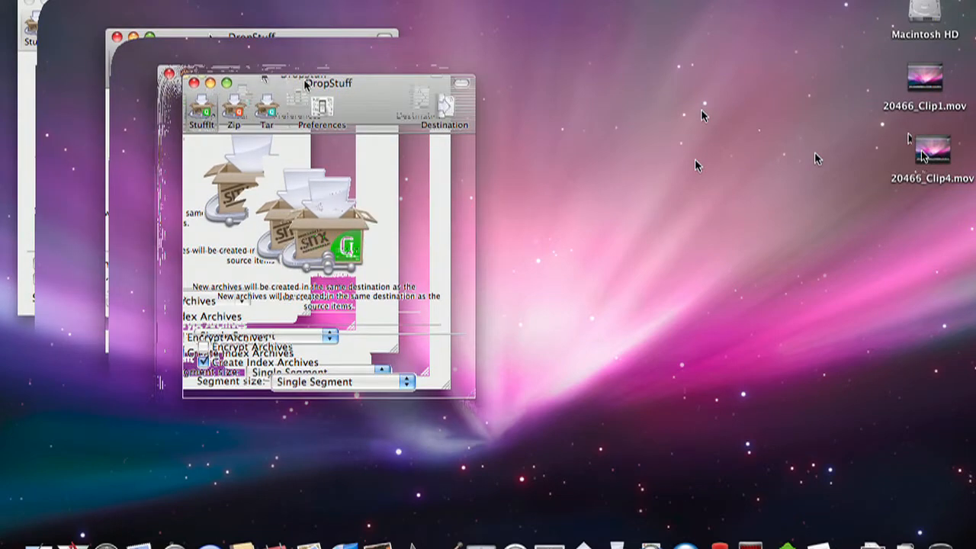
click(927, 160)
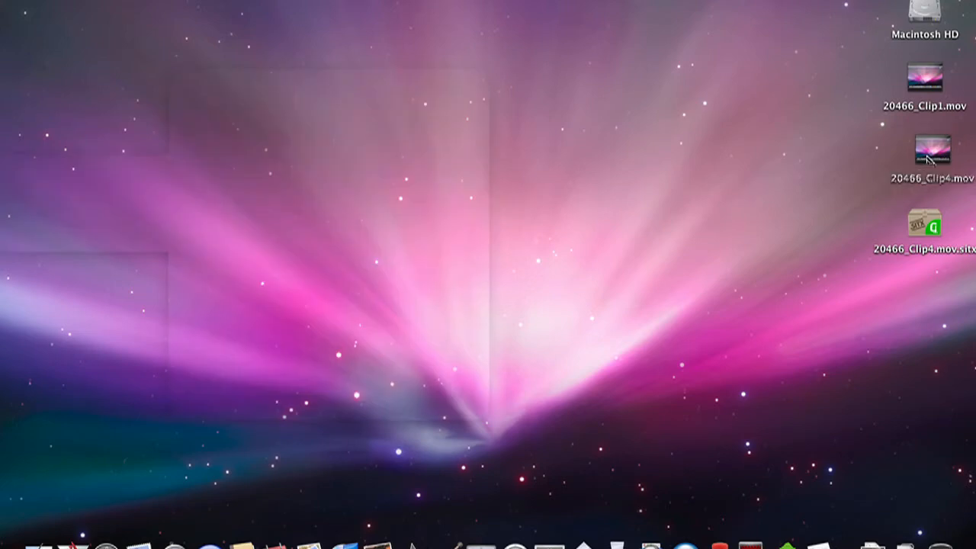
Reopen DropStuff and show Get Info for 20466_Clip4.mov.sitx, an 18.2 MB StuffIt X Archive
click(927, 156)
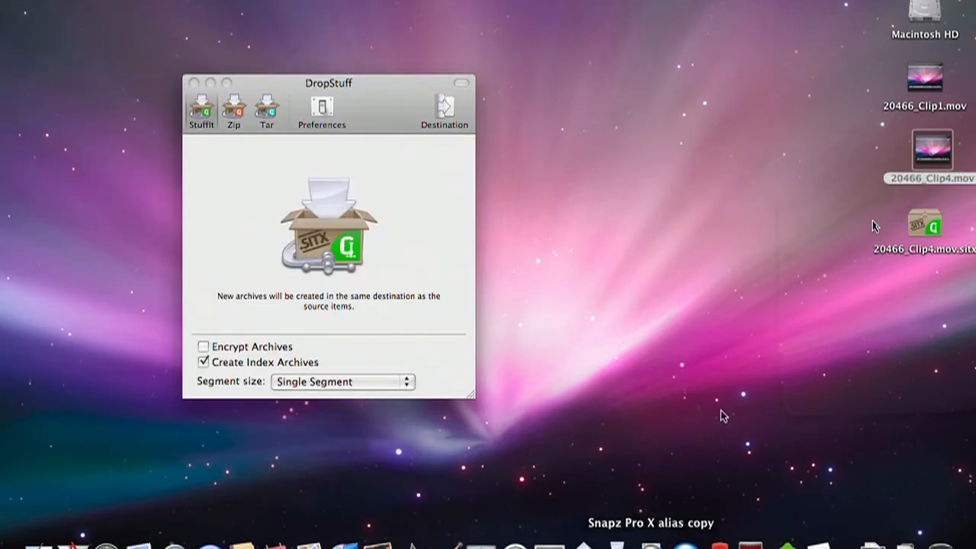
click(930, 225)
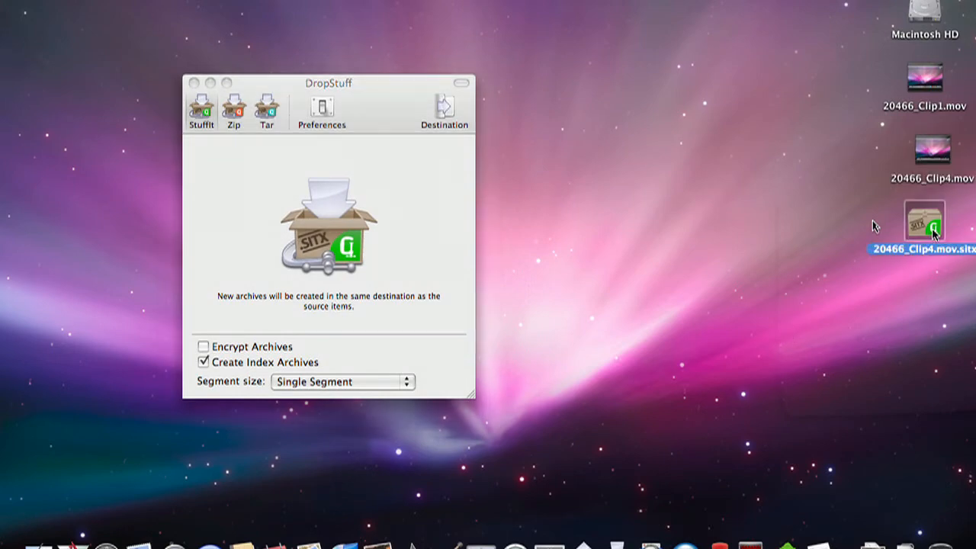
right_click(936, 224)
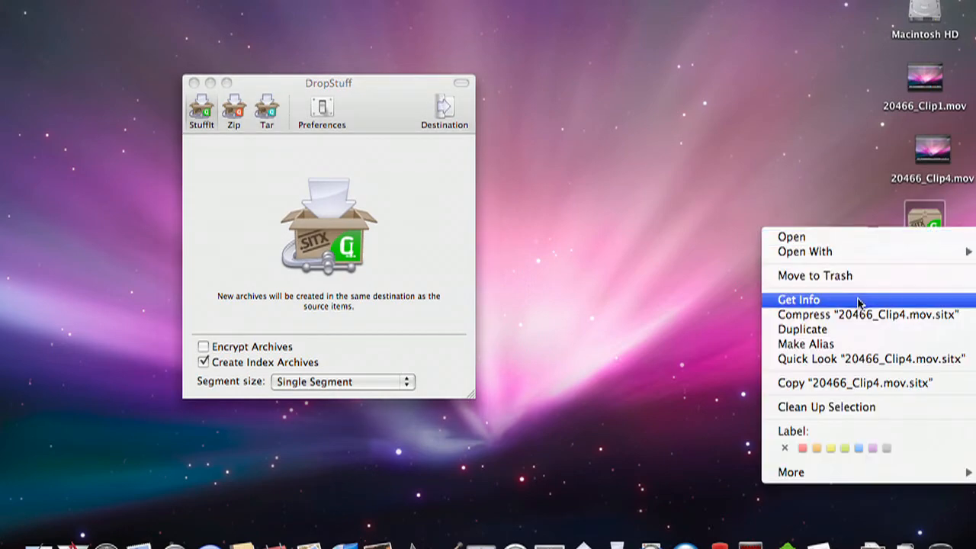
click(799, 299)
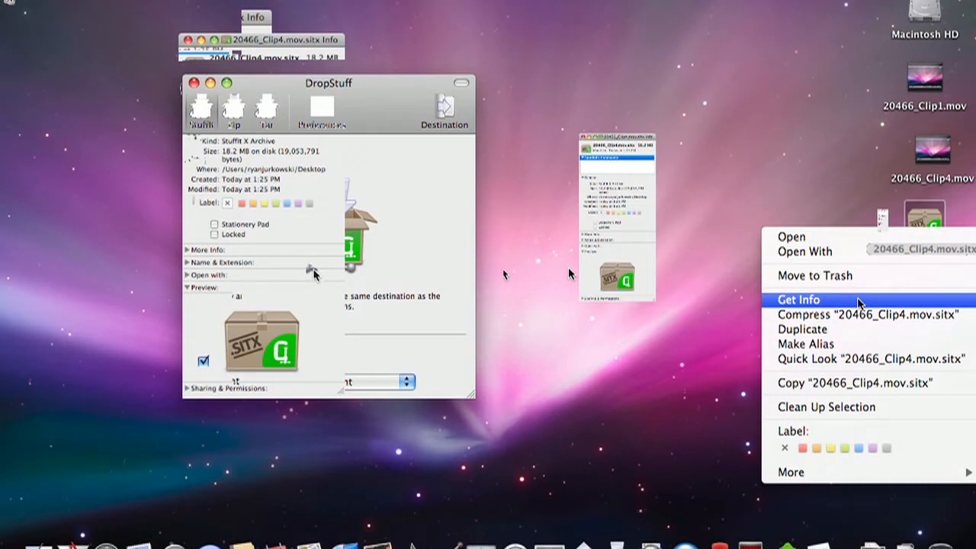
mouse_move(715, 223)
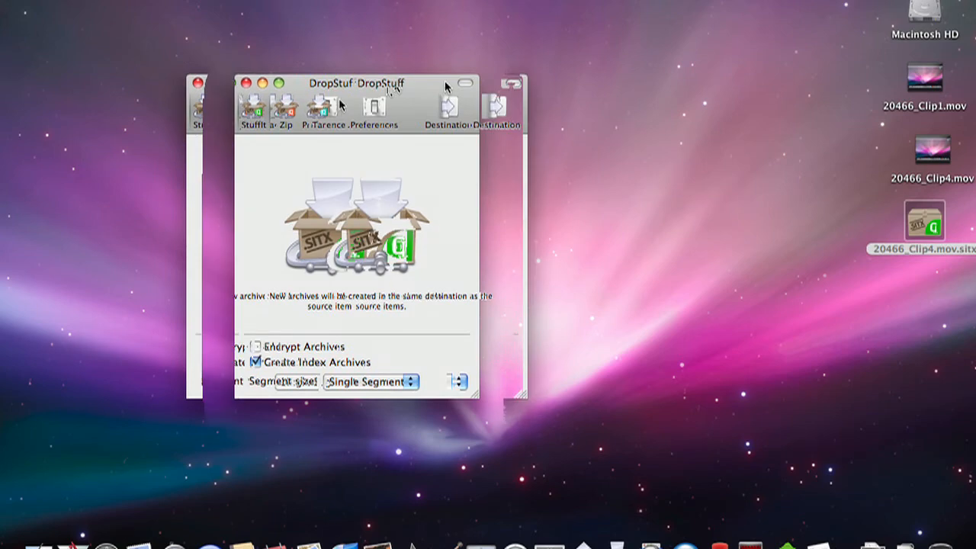
click(283, 107)
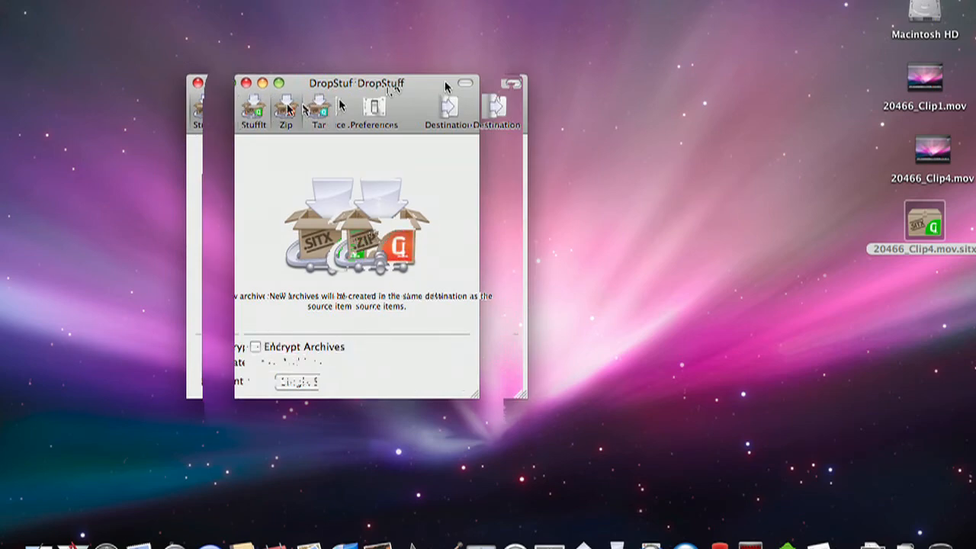
click(312, 107)
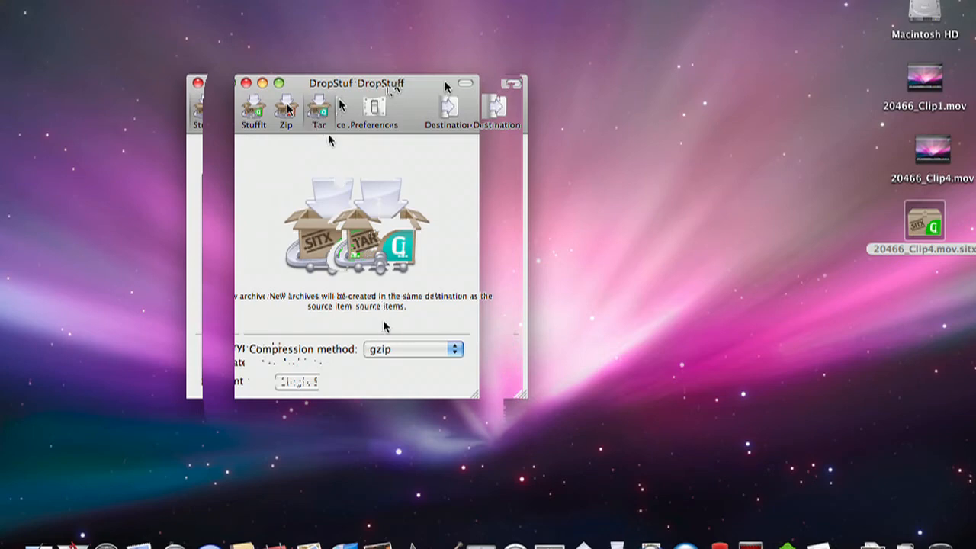
click(411, 349)
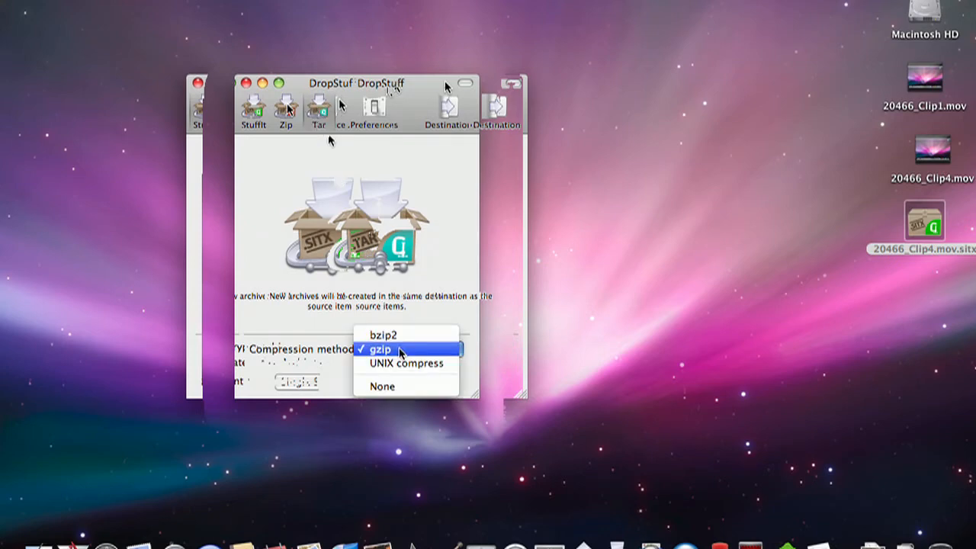
click(395, 349)
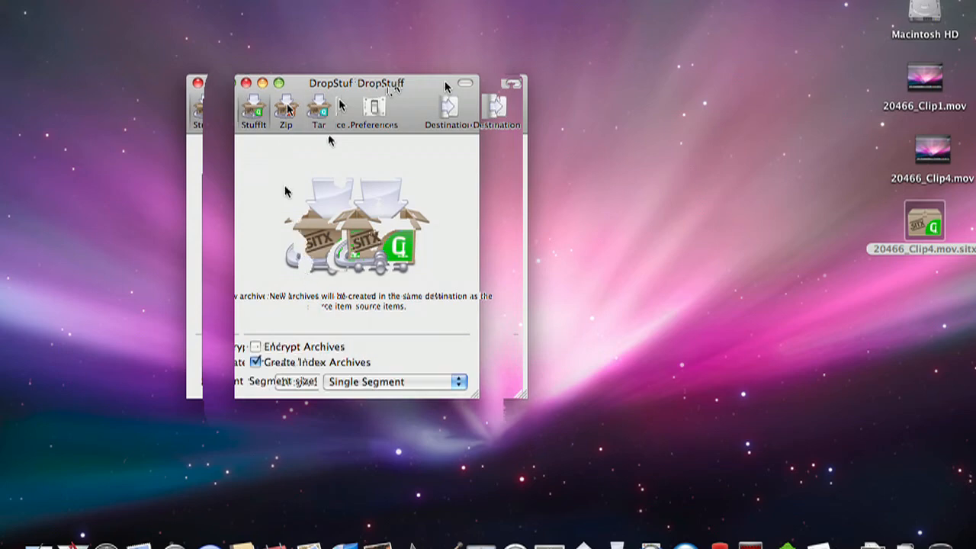
mouse_move(304, 208)
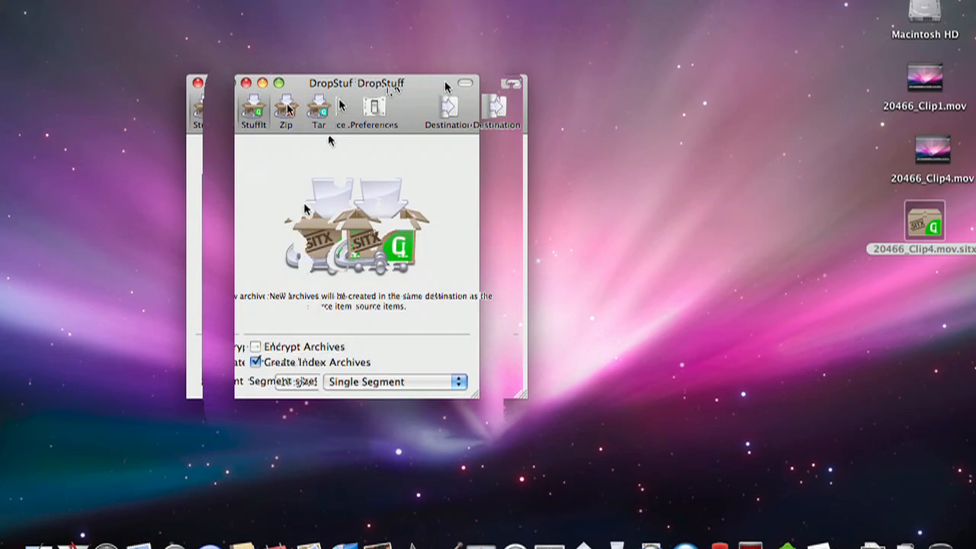
Keep the segment size at Single Segment, then close the DropStuff window
click(393, 382)
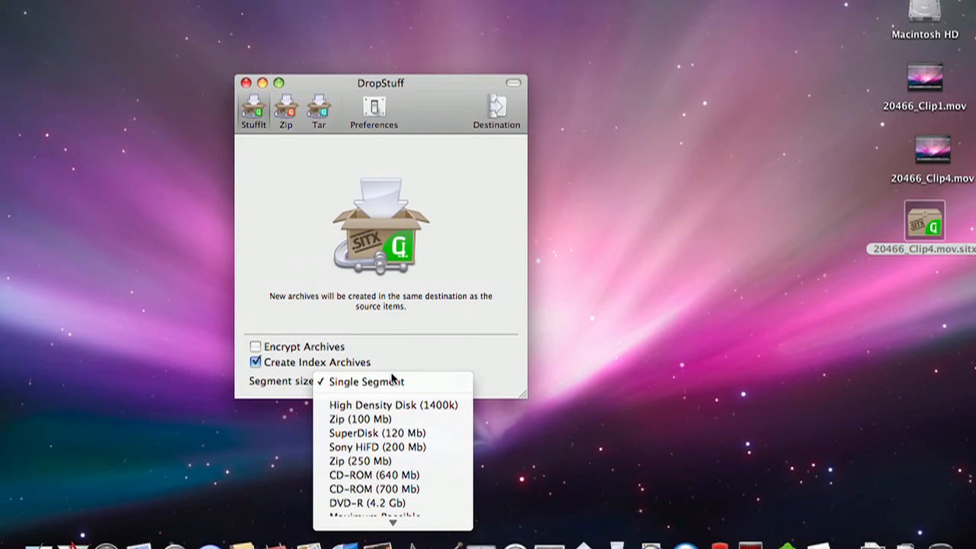
click(366, 381)
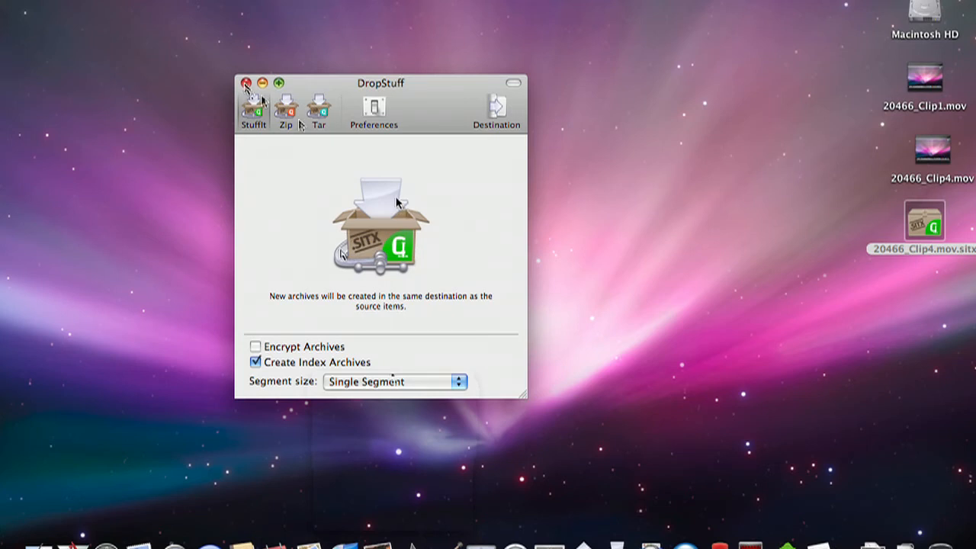
click(245, 82)
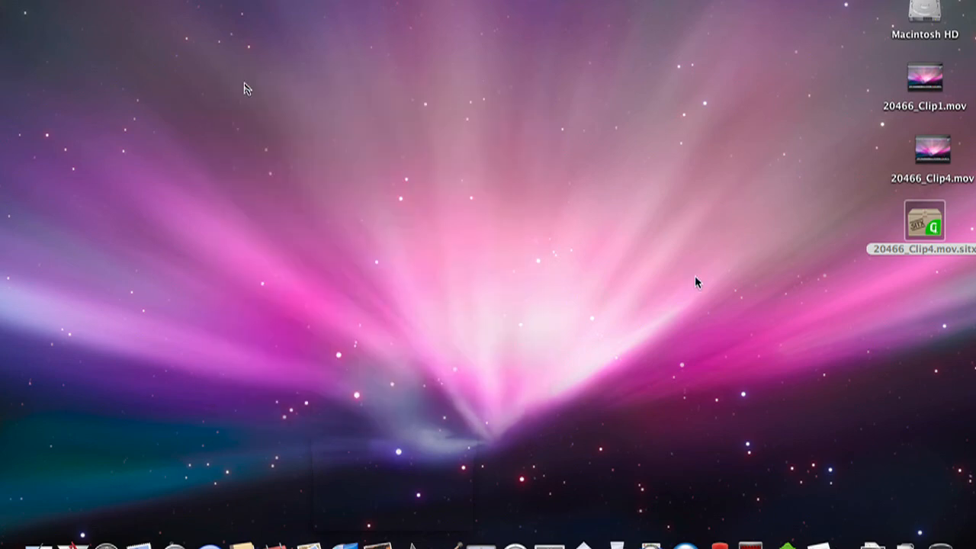